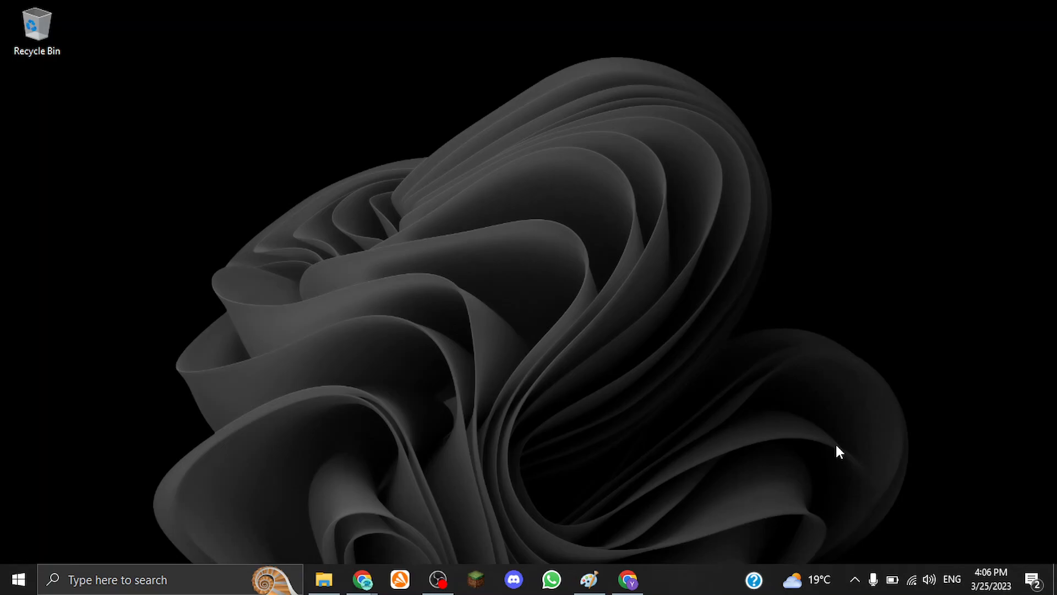
mouse_move(708, 460)
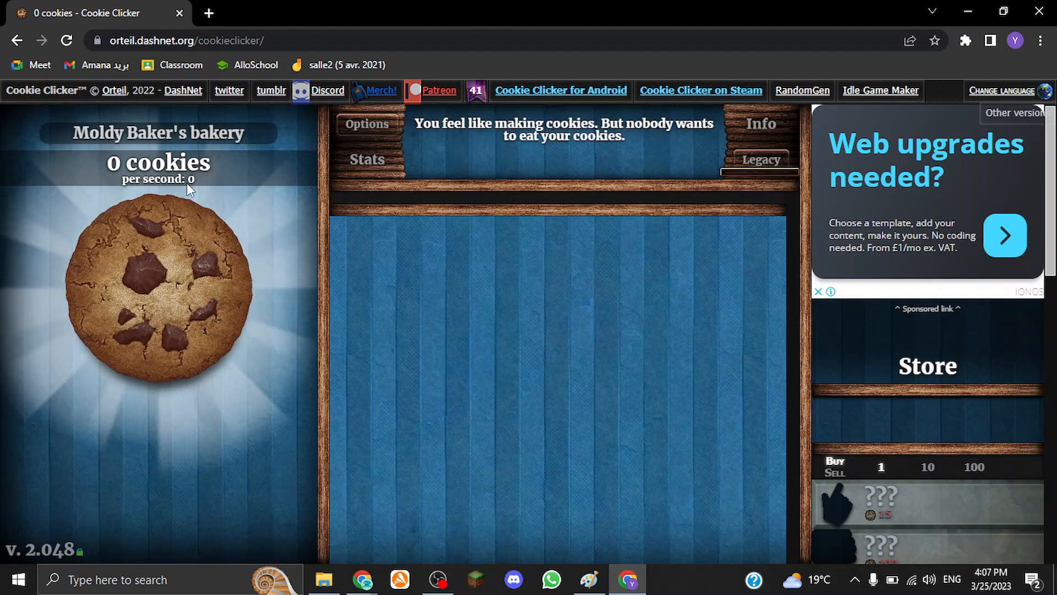
Bake cookies on the big cookie until the counter reaches 8
click(159, 290)
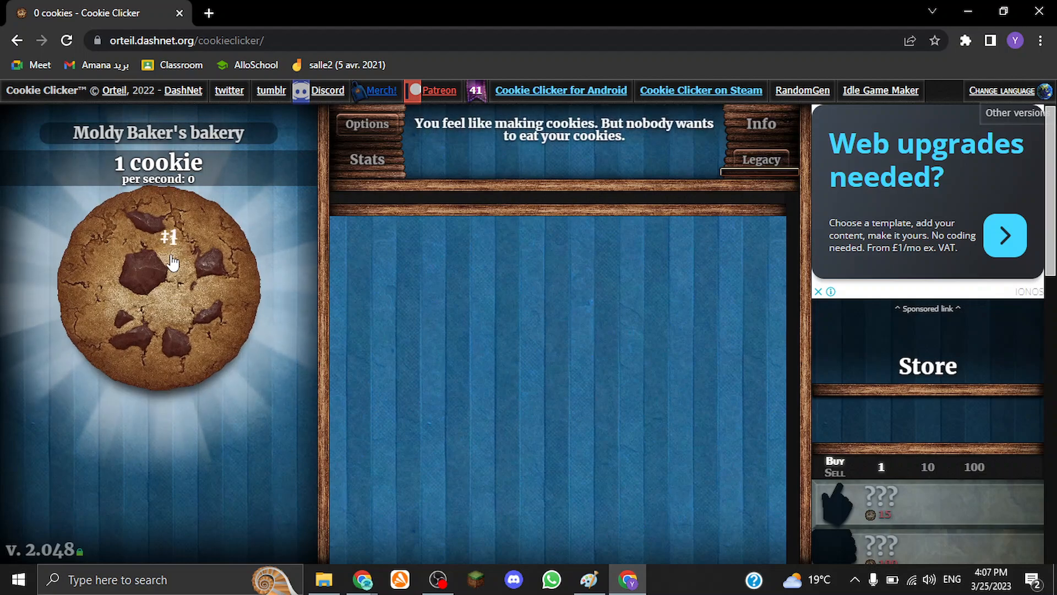
click(159, 286)
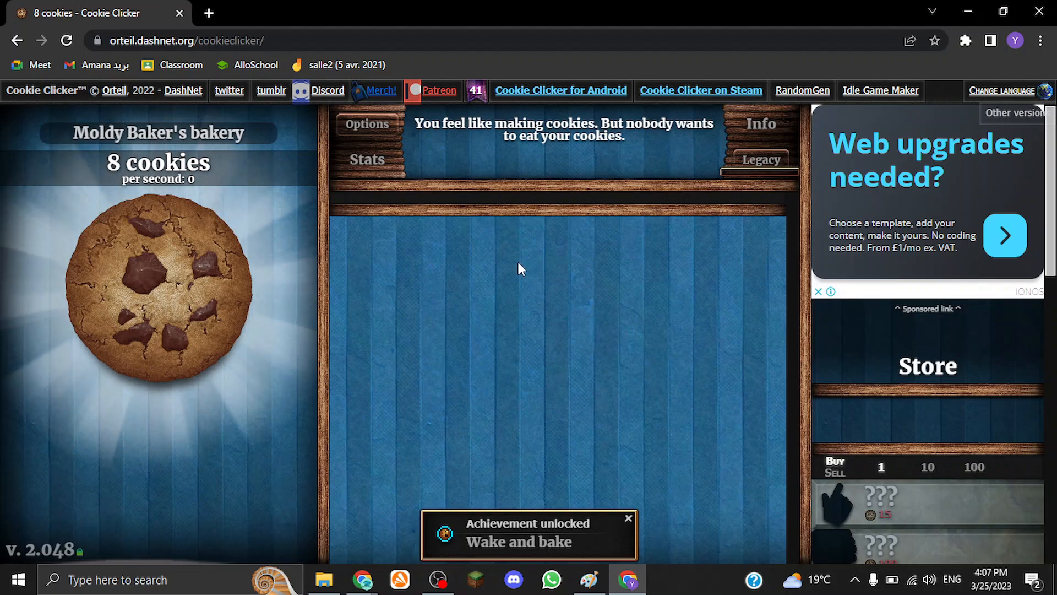
mouse_move(432, 256)
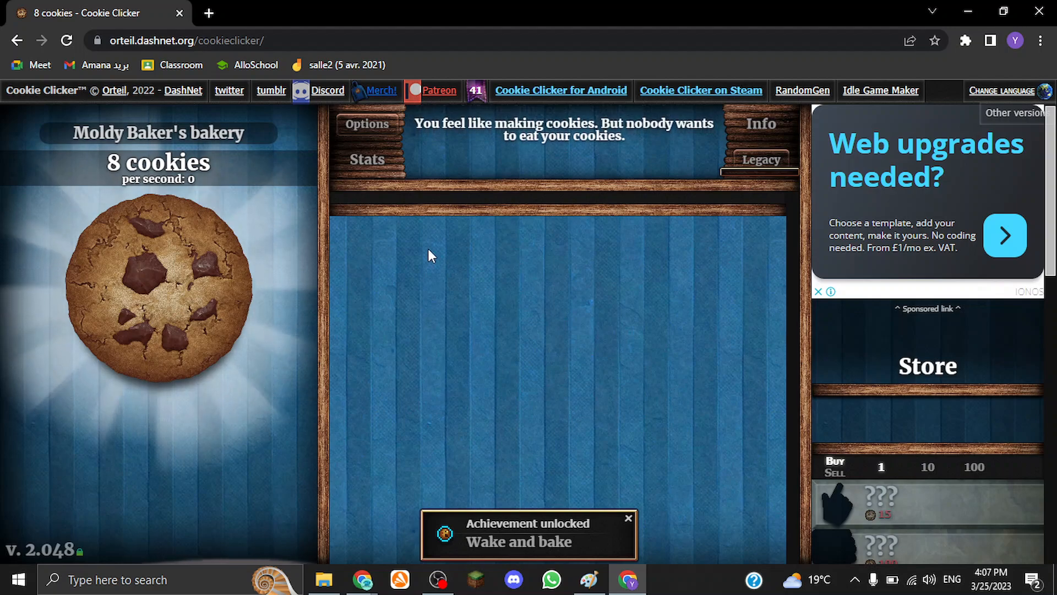
mouse_move(364, 241)
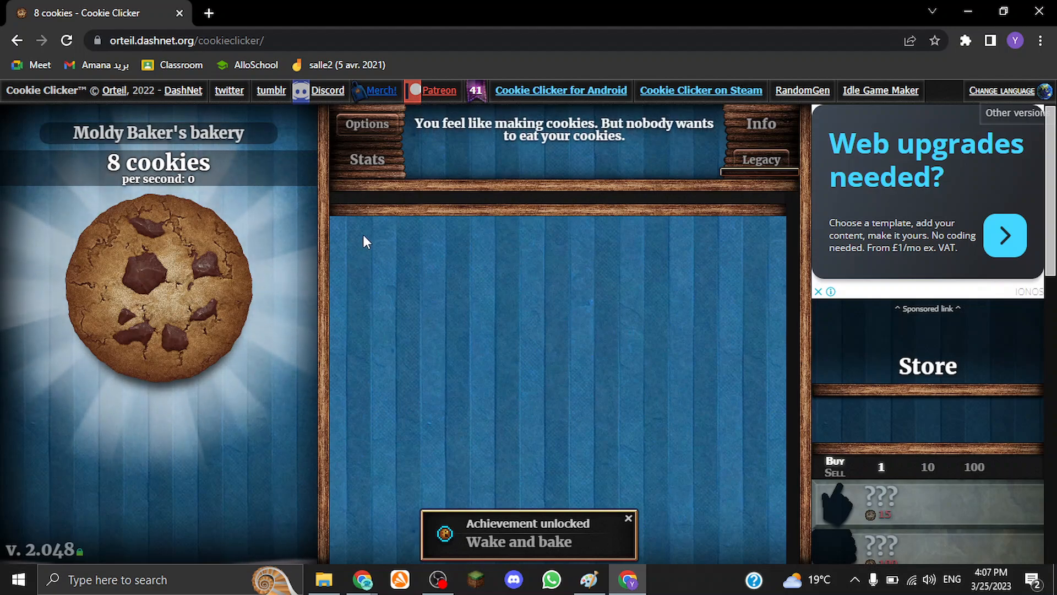
right_click(366, 245)
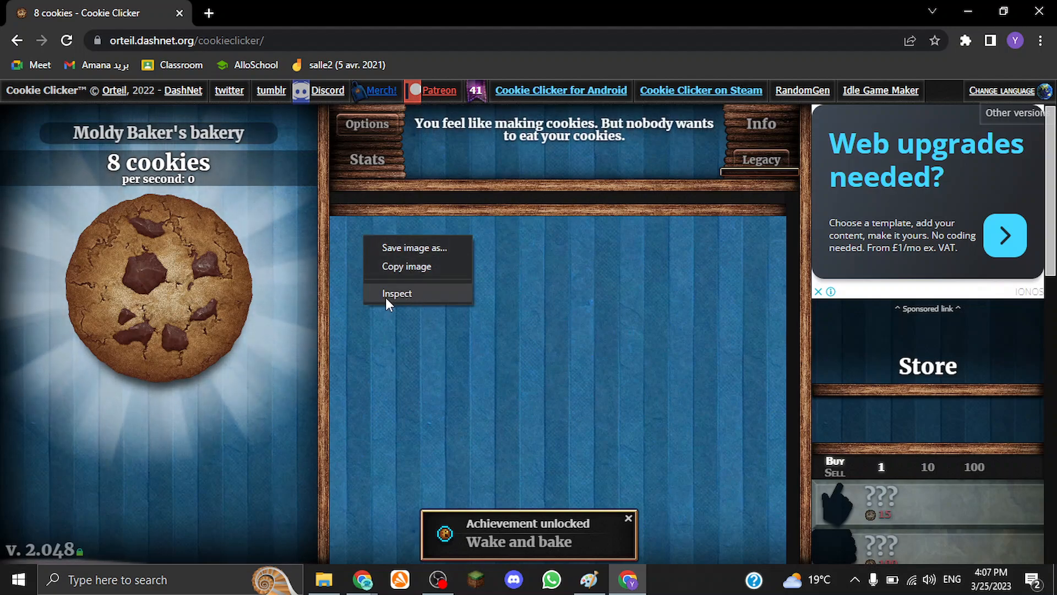
click(677, 419)
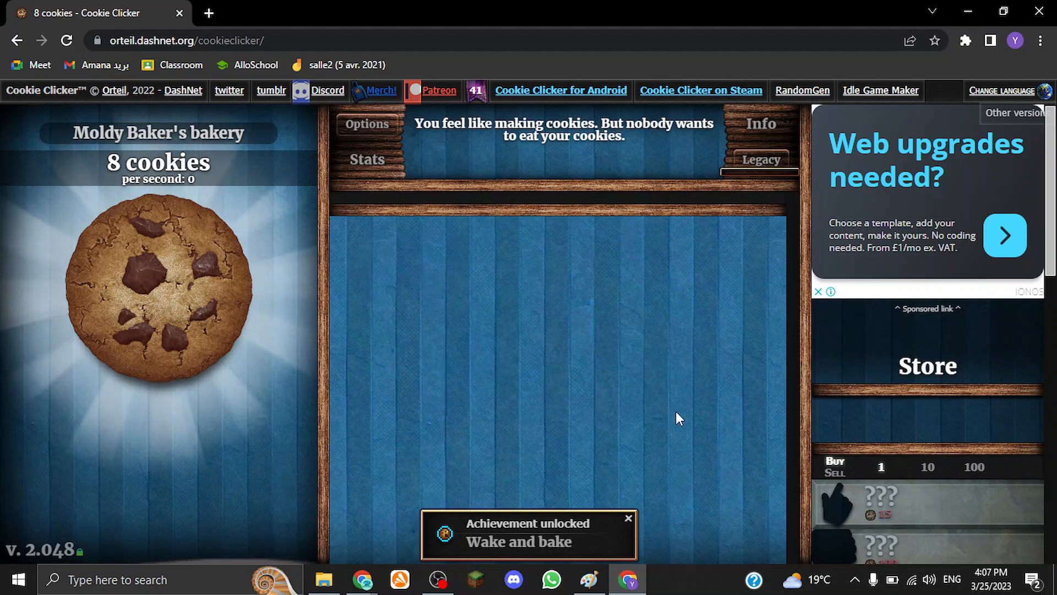
key(F12)
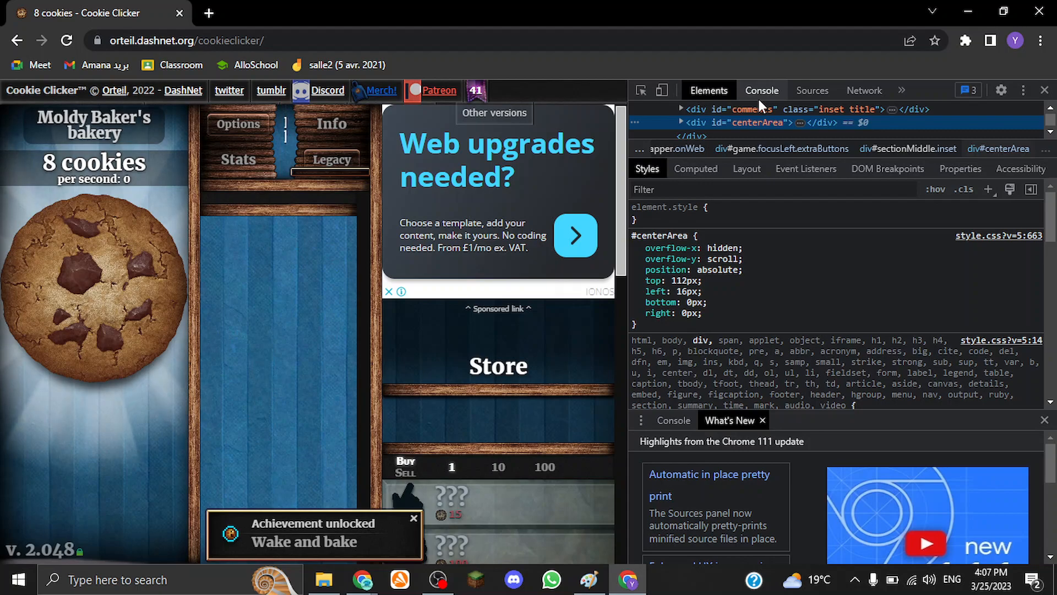
click(761, 89)
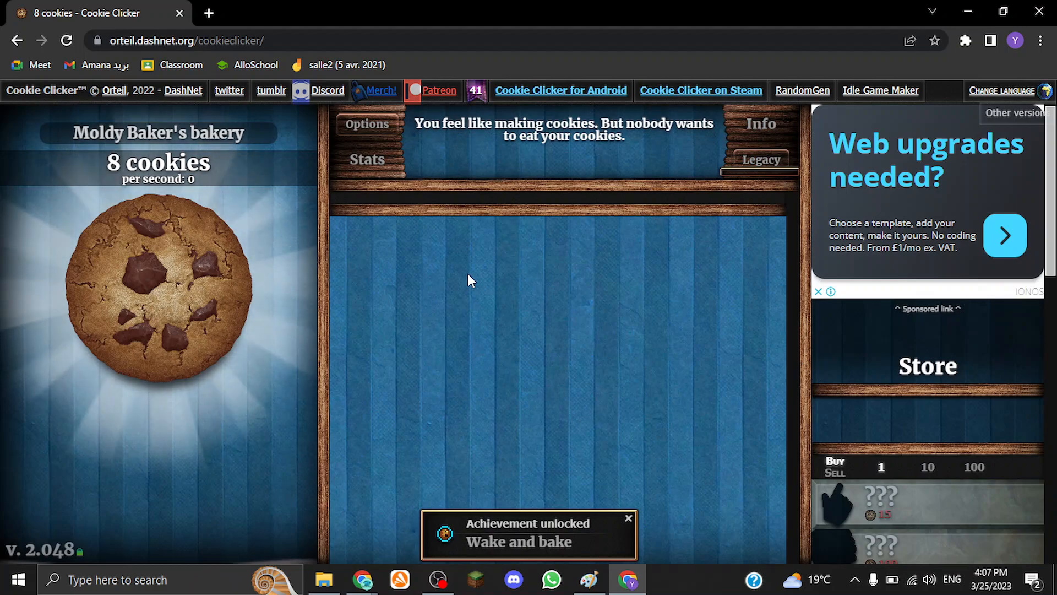
Bring up DevTools (F12) beside the game and switch to the Console
click(158, 286)
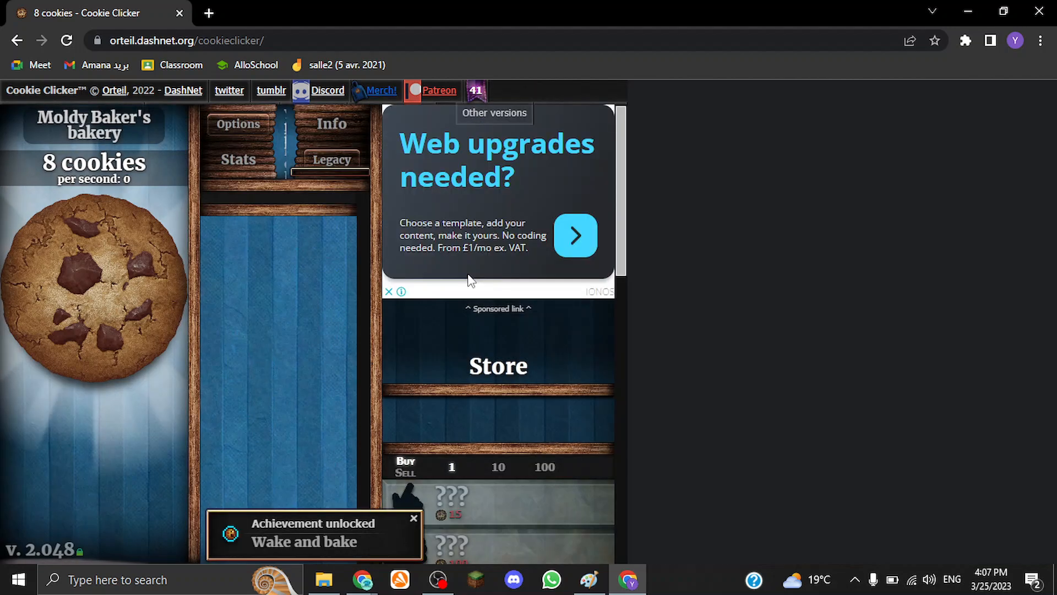
key(F12)
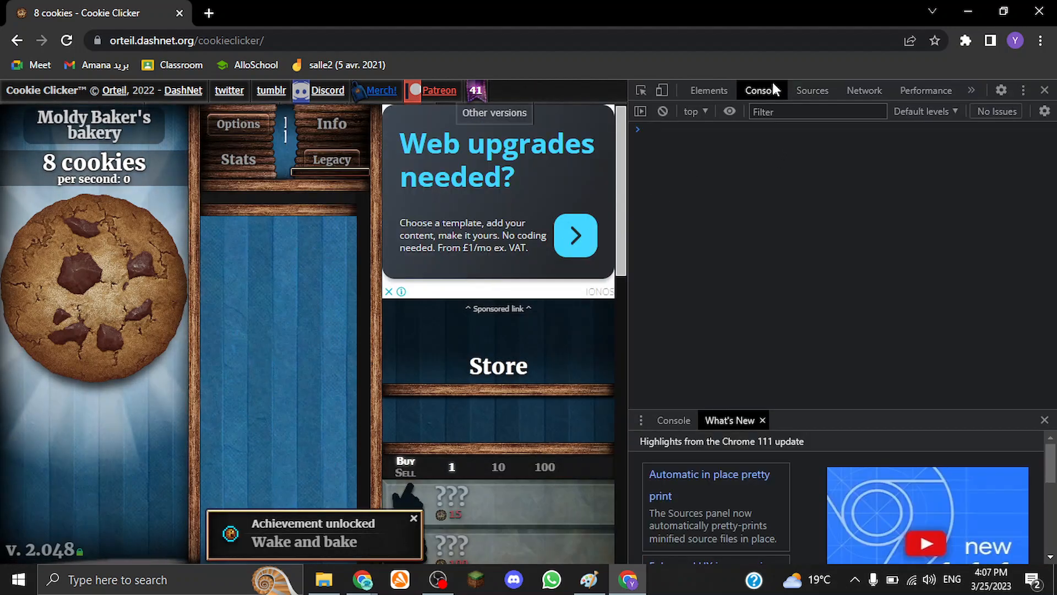
click(708, 91)
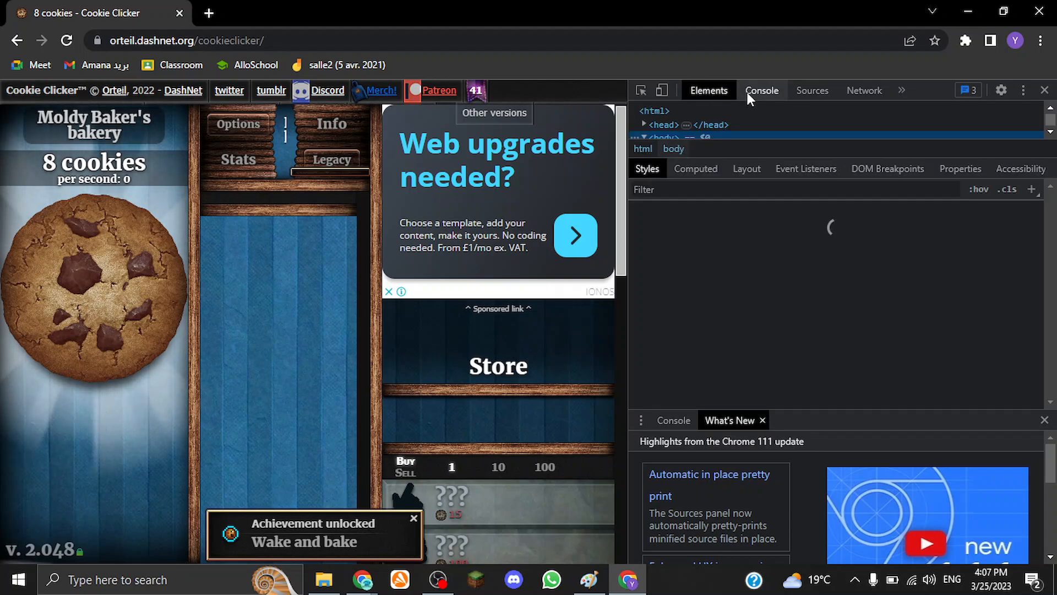
click(762, 89)
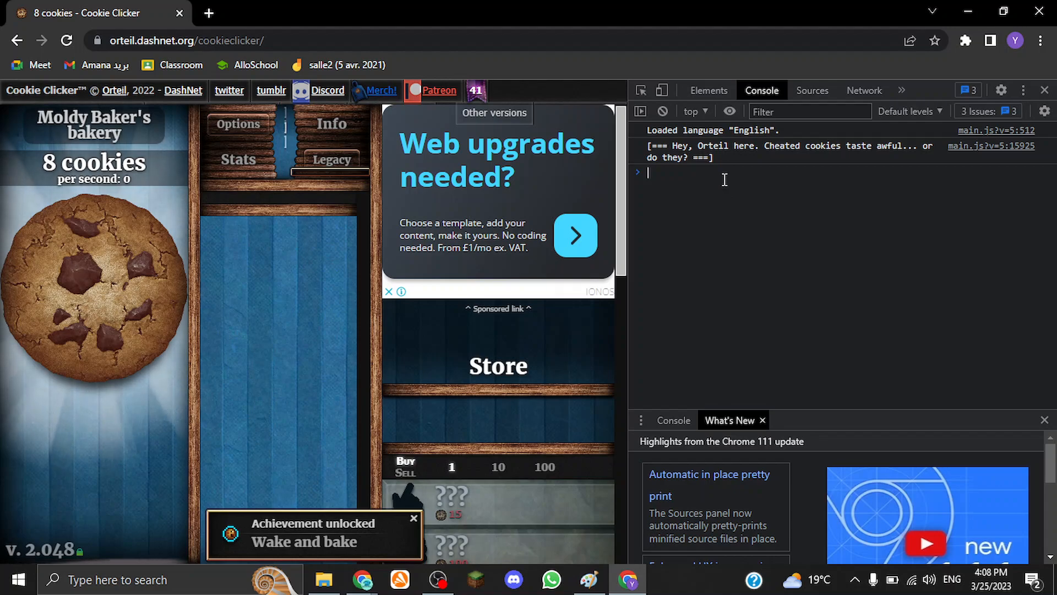
Run Game.Earn(60000) in the Console, raising the bakery to 60,008 cookies
text(Game.Earn()
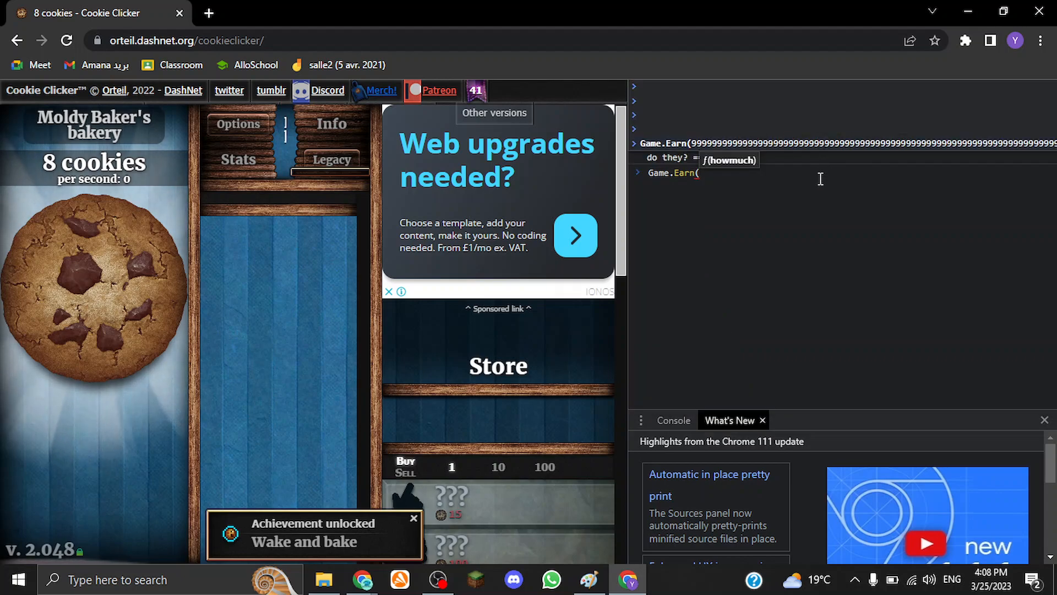
mouse_move(822, 205)
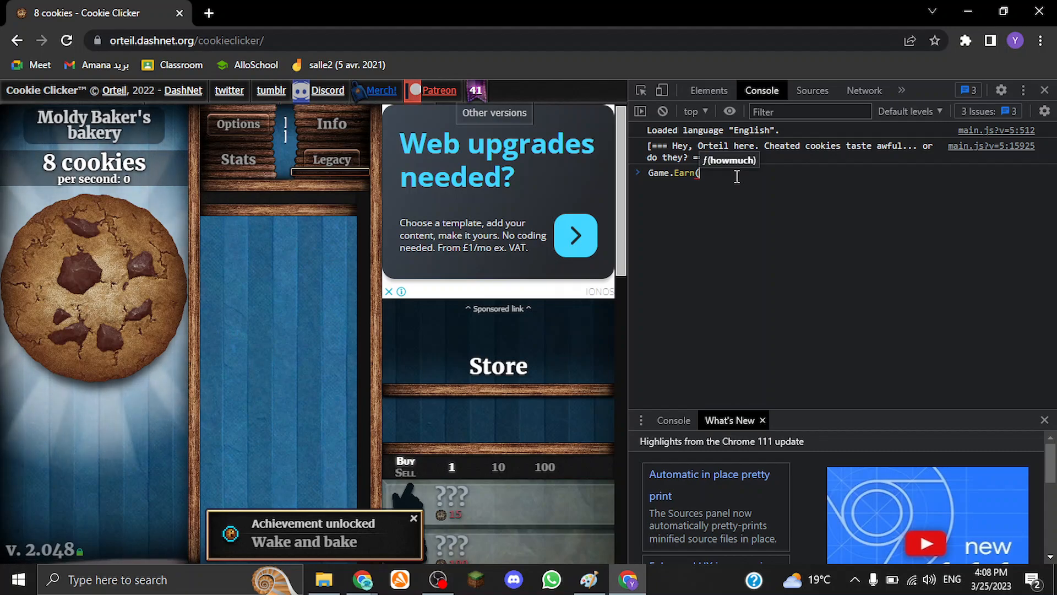
text(60000)
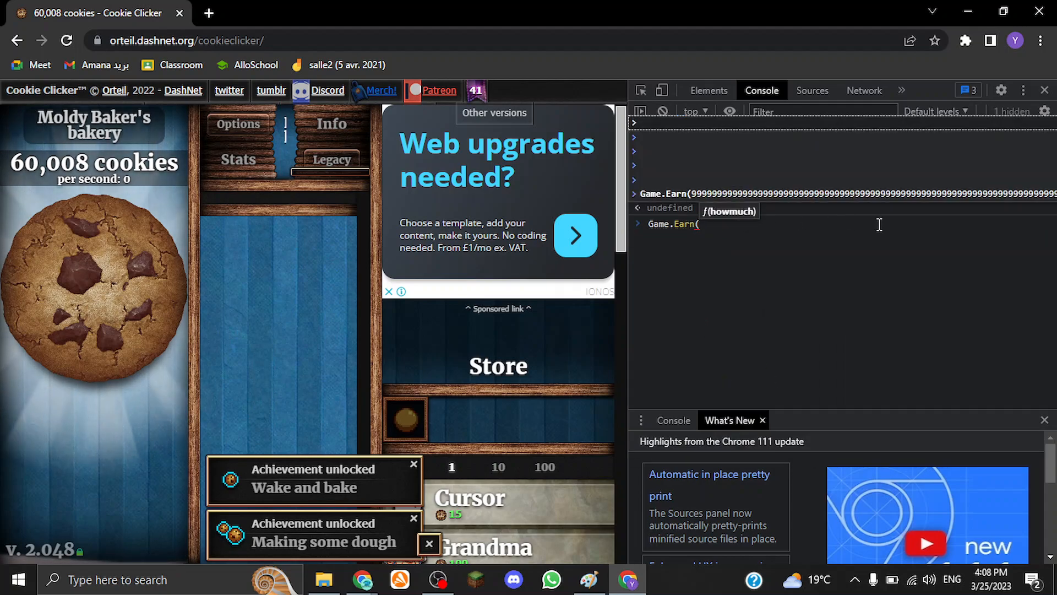
Run Game.Earn with a huge 9999… number so the bakery shows Infinity cookies
text(9999)
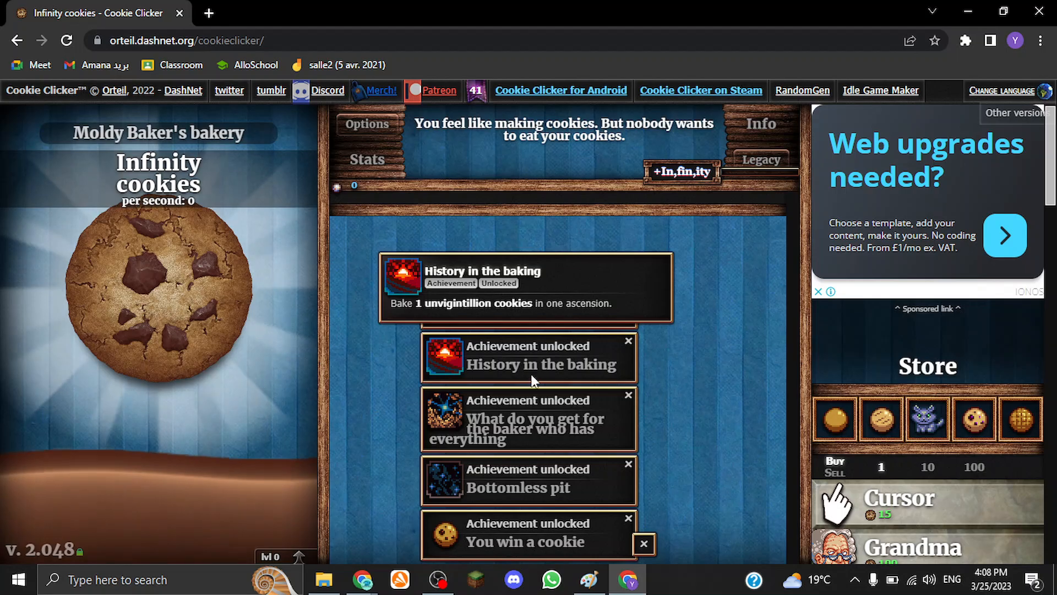
Dismiss the whole stack of achievement notifications with the close-all X
click(642, 543)
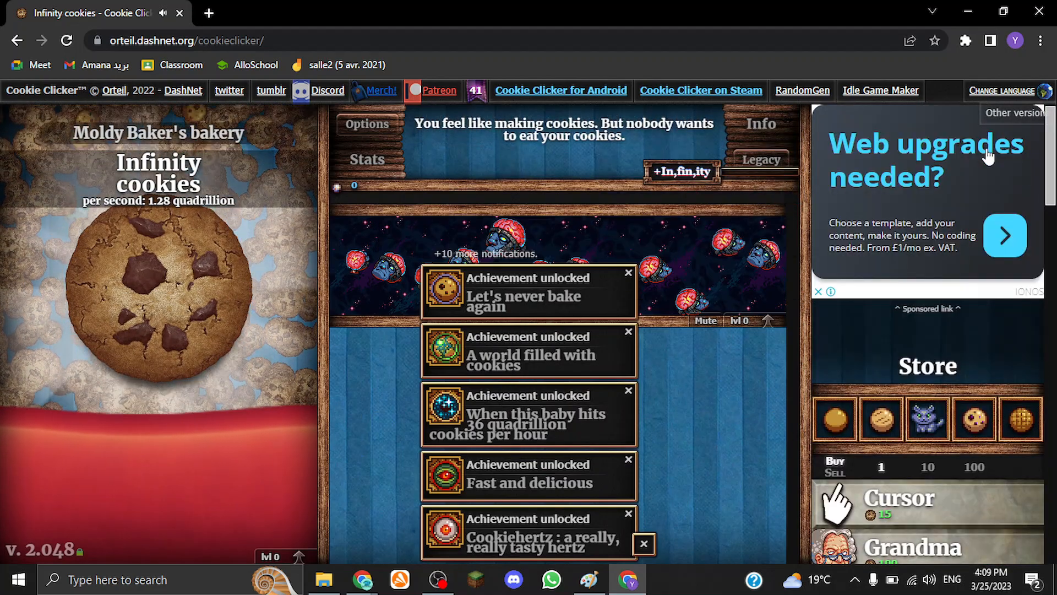
click(644, 544)
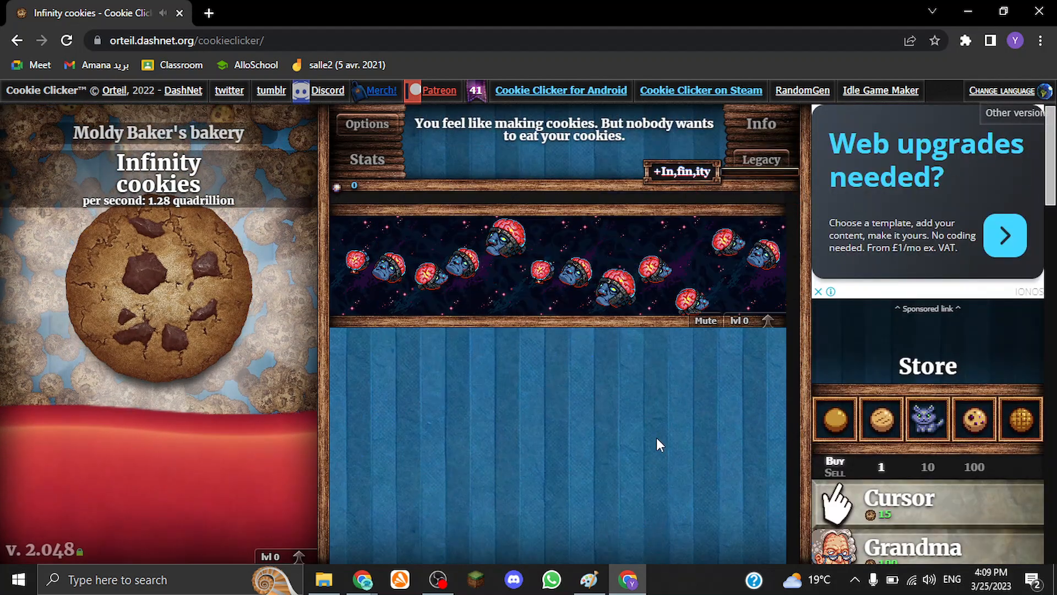